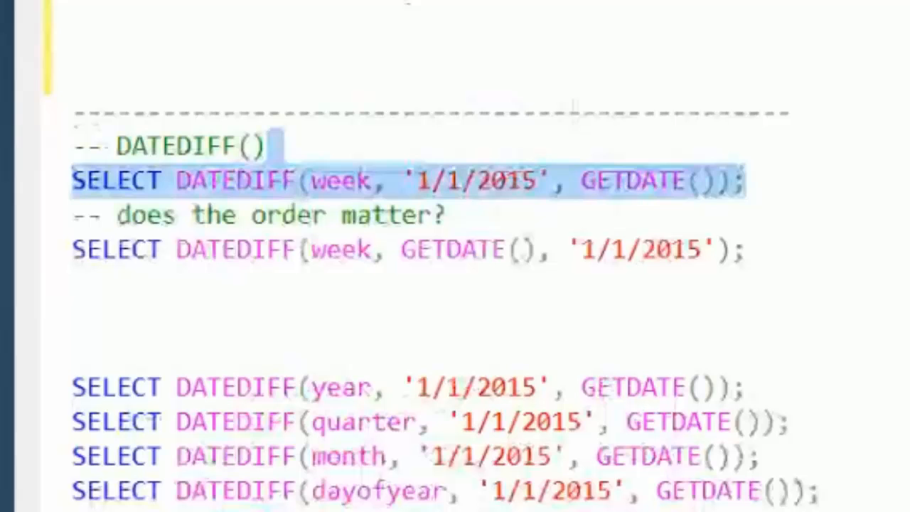
pyautogui.moveTo(320, 199)
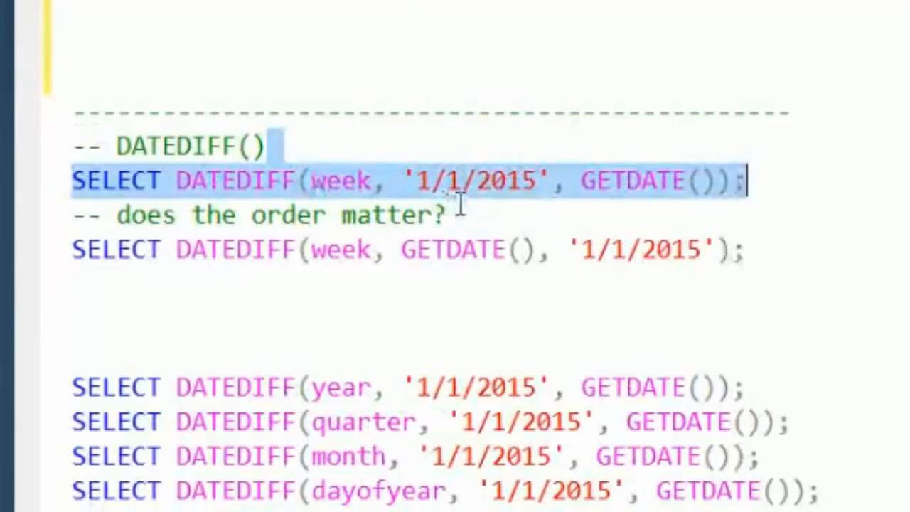
pyautogui.moveTo(794, 256)
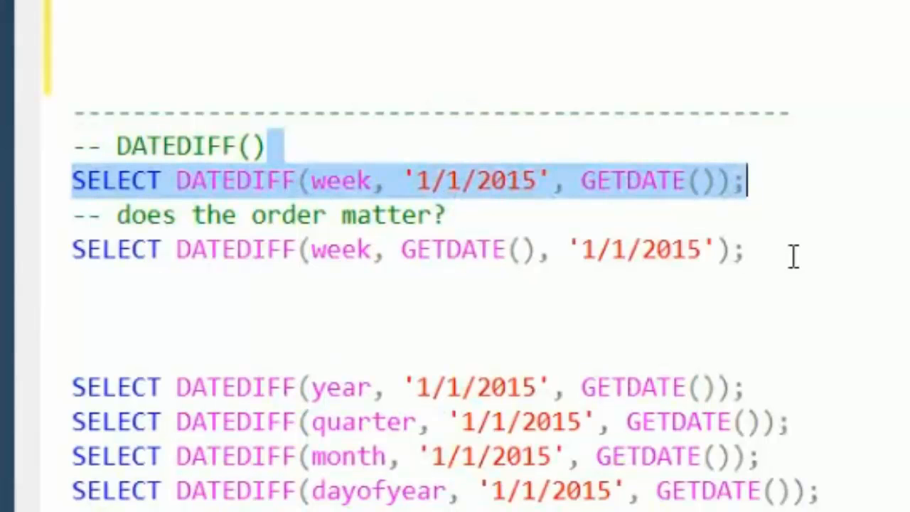
# - Run the week DATEDIFF from 1/1/2015 to GETDATE(), returning 11
pyautogui.press('F5')
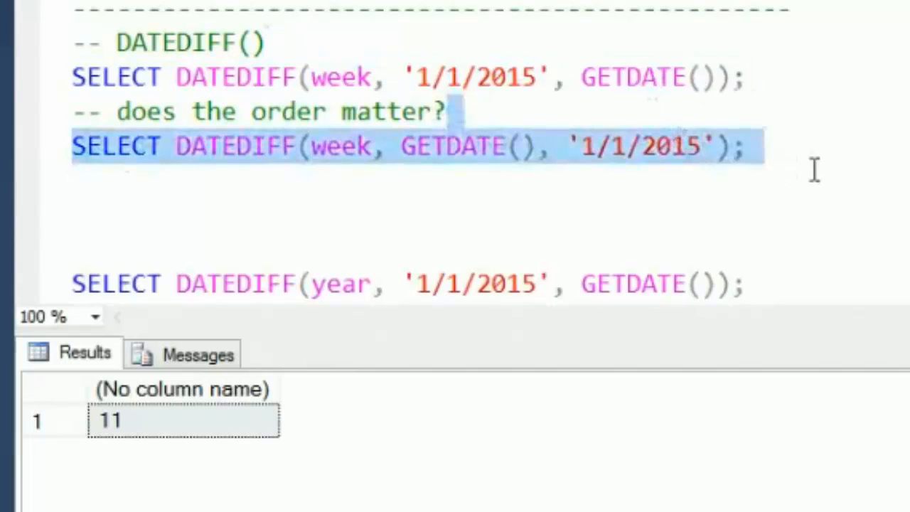
# - Run the reversed-order week DATEDIFF, returning -11
pyautogui.press('F5')
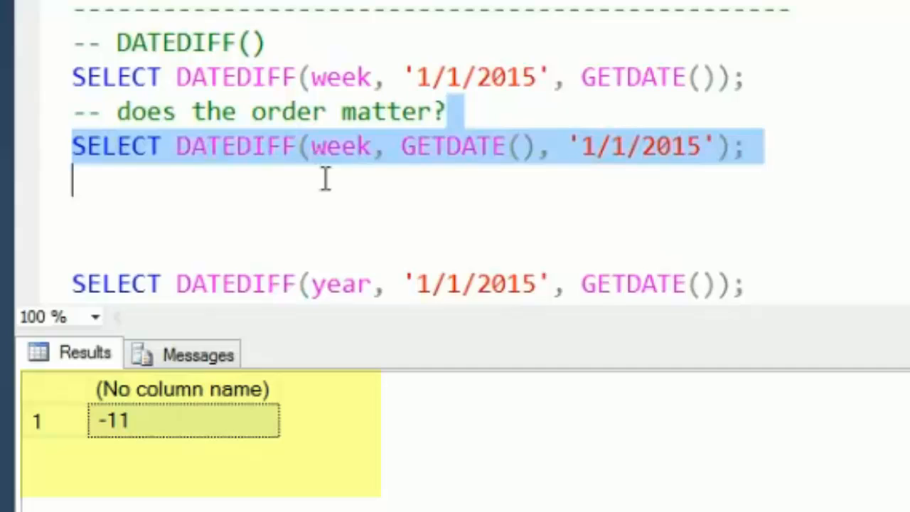
pyautogui.moveTo(778, 162)
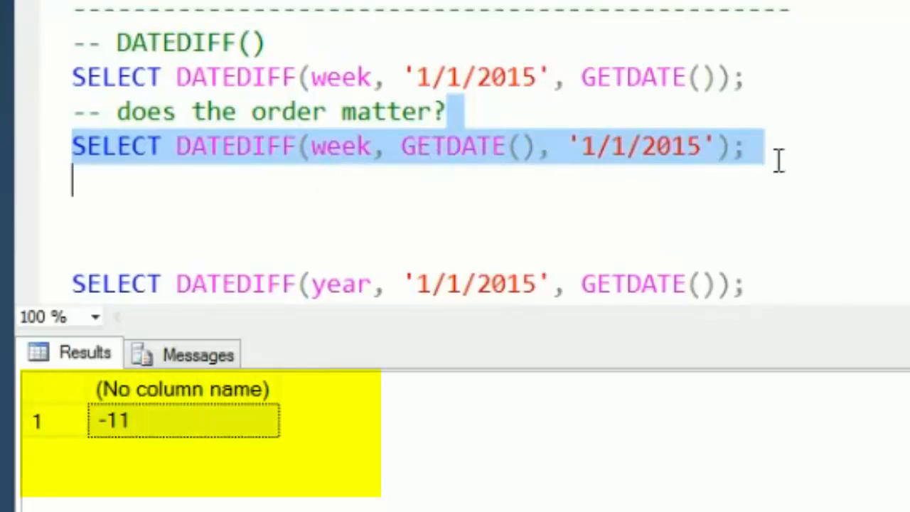
pyautogui.moveTo(720, 242)
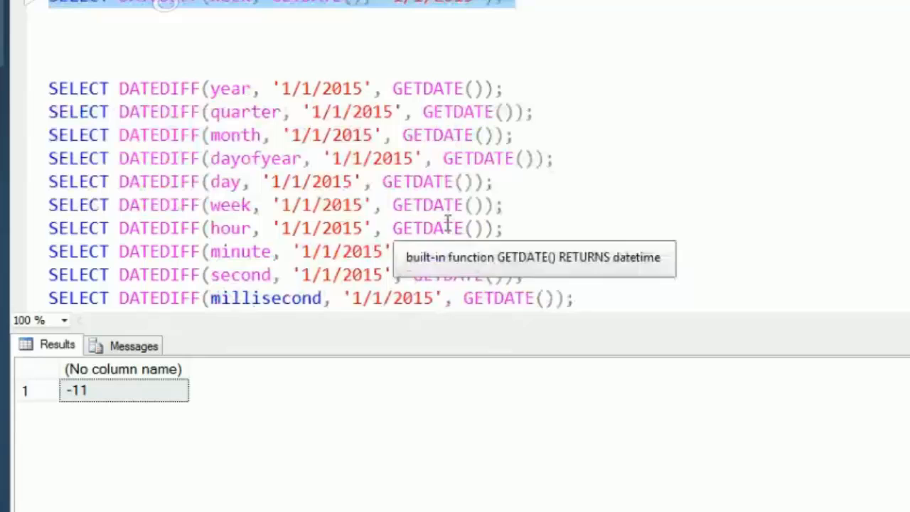
pyautogui.moveTo(395, 56)
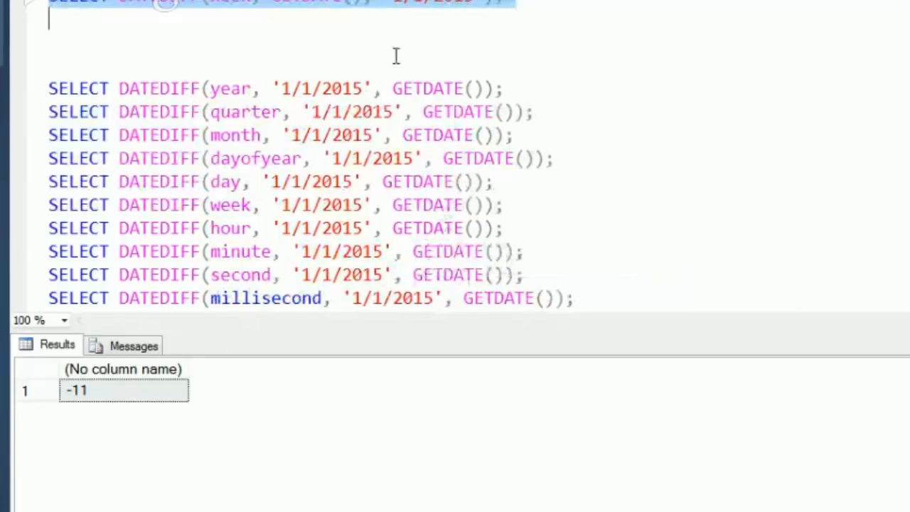
# - Run the year-to-microsecond DATEDIFF block from 1/1/2015, giving 0 years up to 6,686,262 seconds
pyautogui.scroll(-3)
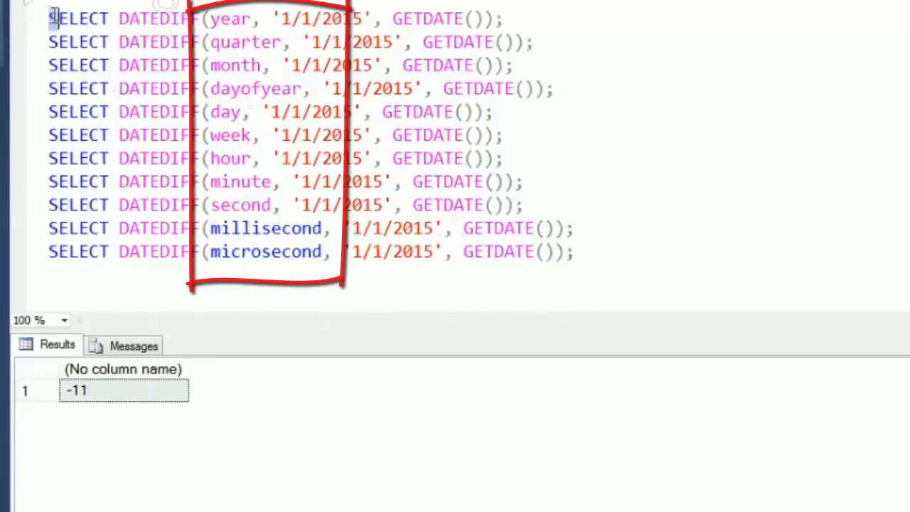
pyautogui.press('F5')
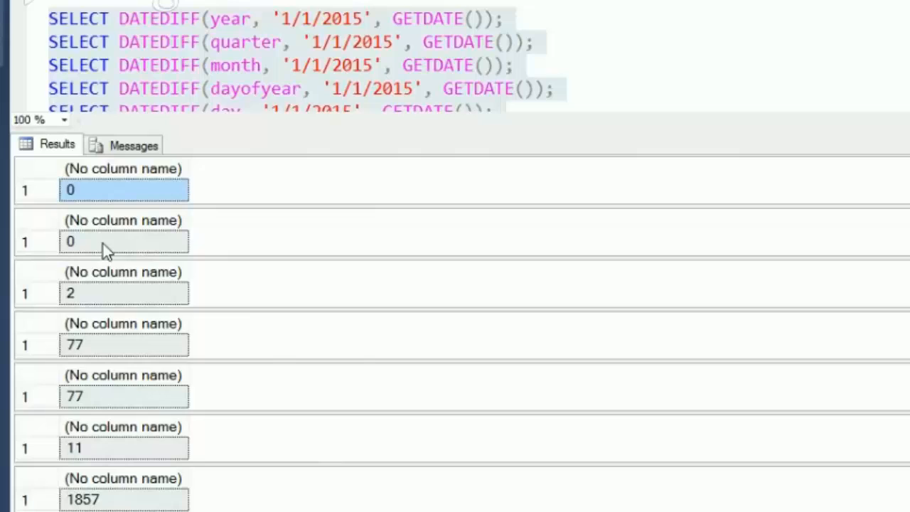
pyautogui.moveTo(99, 299)
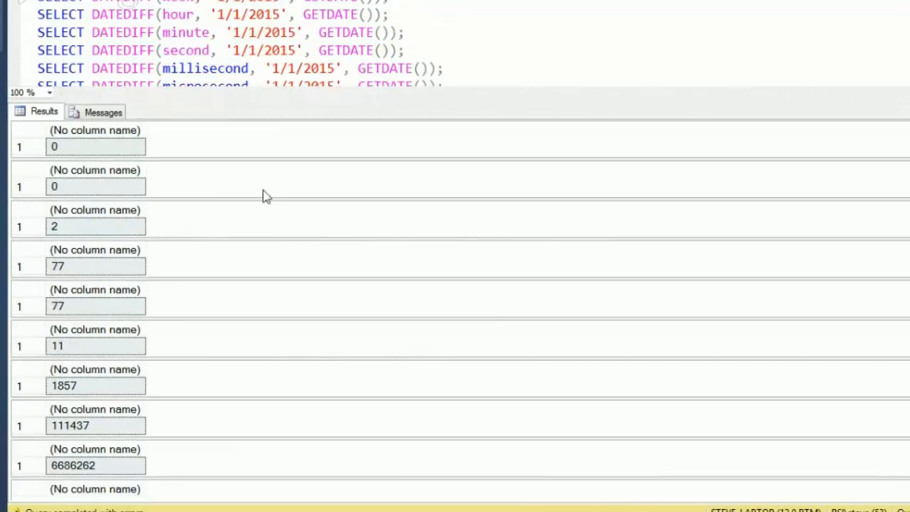
pyautogui.scroll(-3)
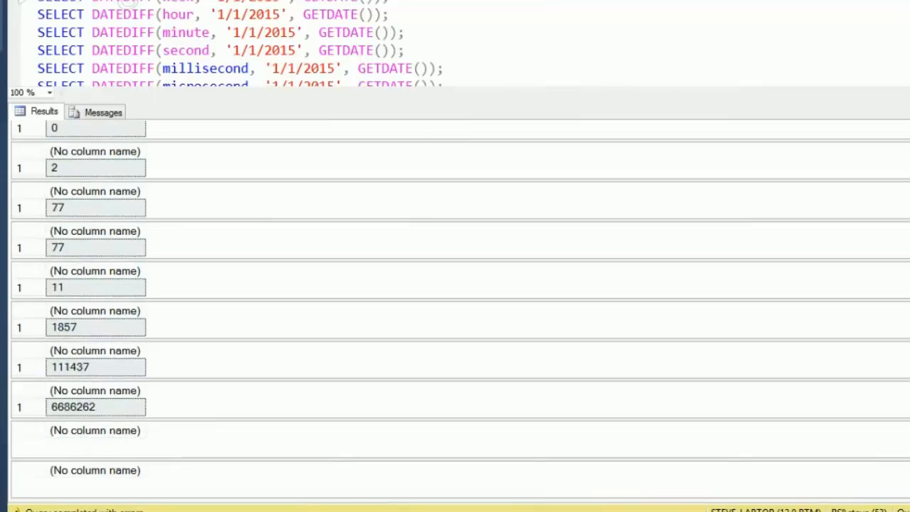
pyautogui.moveTo(94, 457)
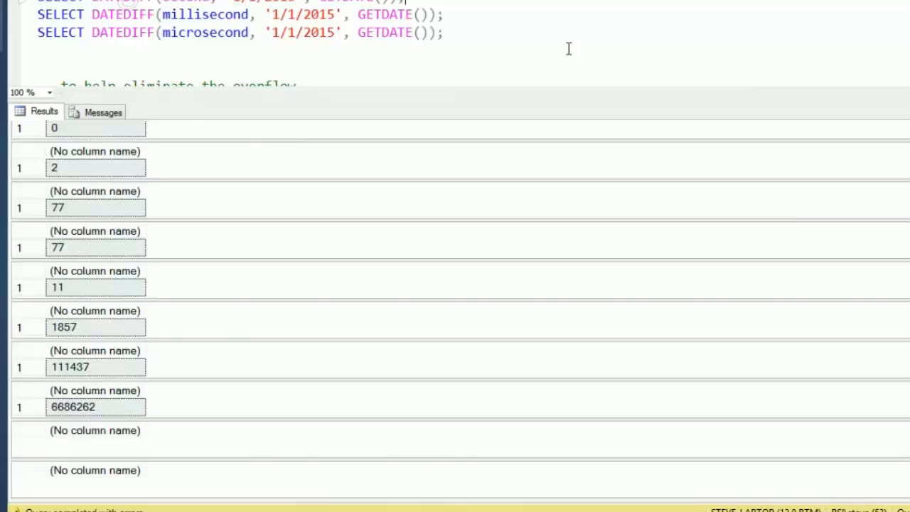
pyautogui.moveTo(240, 31)
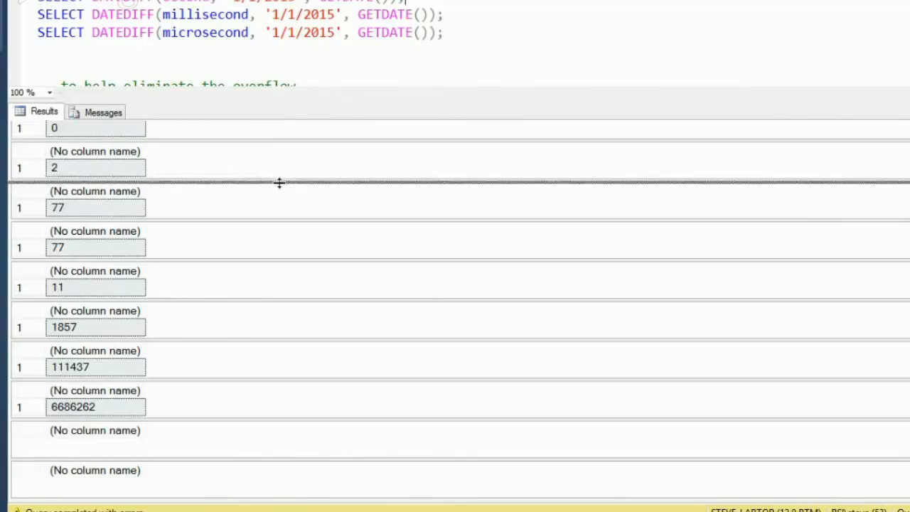
# - Enlarge the script area and view the millisecond and microsecond overflow messages
pyautogui.moveTo(278, 183); pyautogui.dragTo(278, 182)
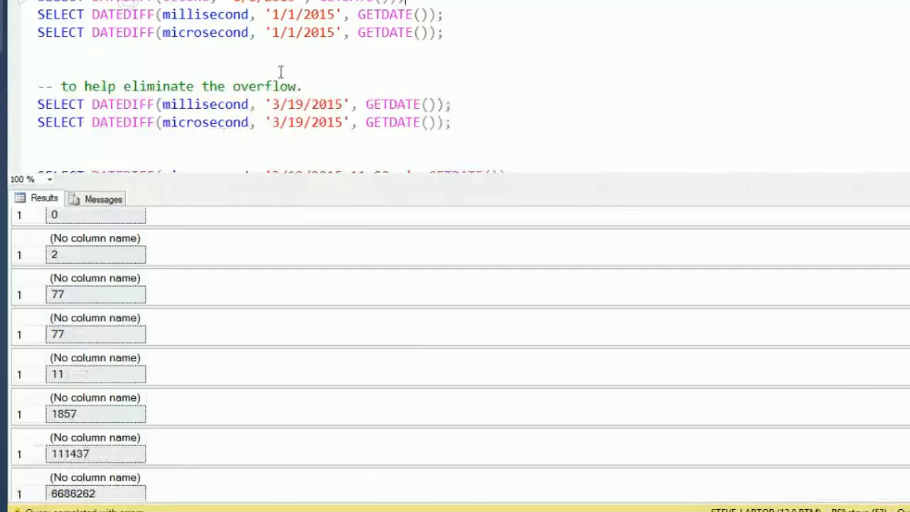
pyautogui.click(103, 199)
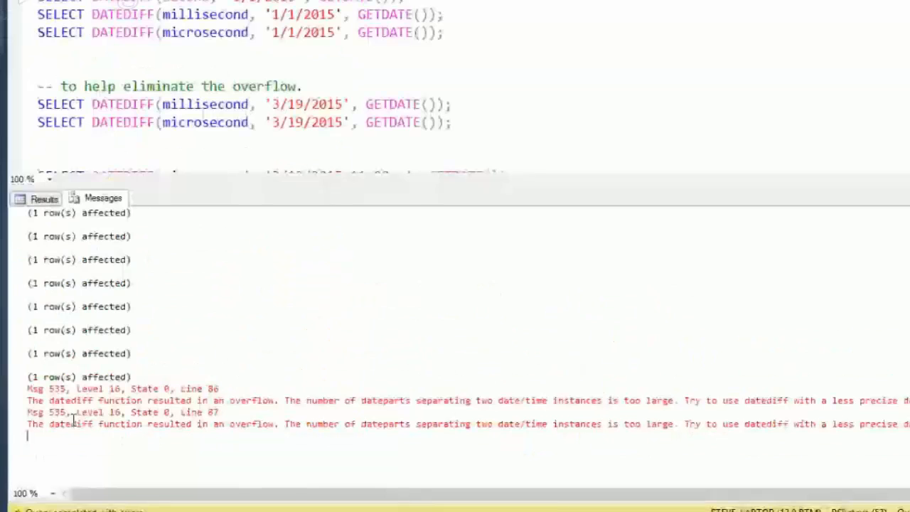
pyautogui.moveTo(349, 199)
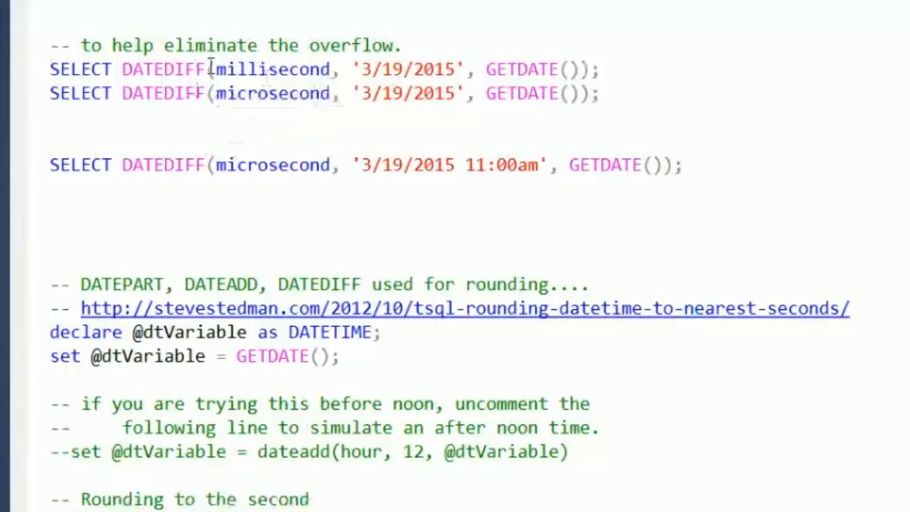
# - Run the millisecond and microsecond DATEDIFF lines from 3/19/2015; milliseconds return 33552150
pyautogui.moveTo(50, 68); pyautogui.dragTo(600, 68)
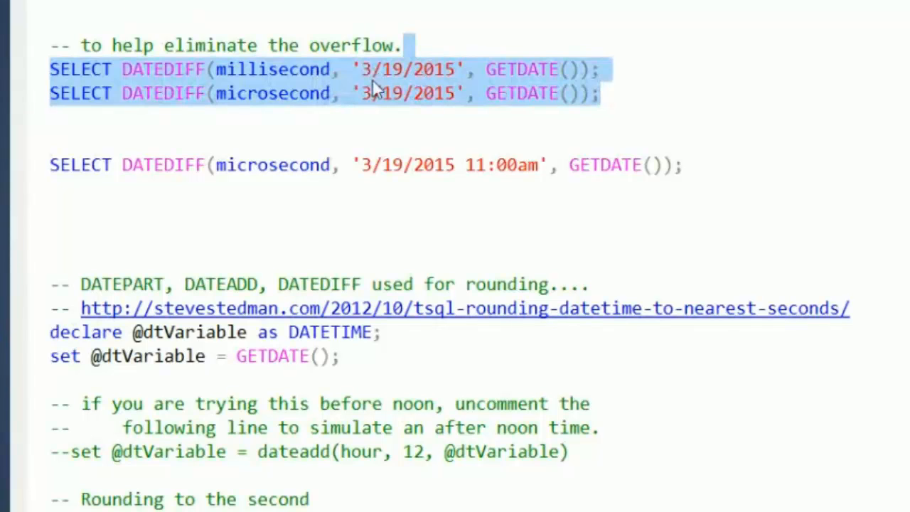
pyautogui.moveTo(441, 96)
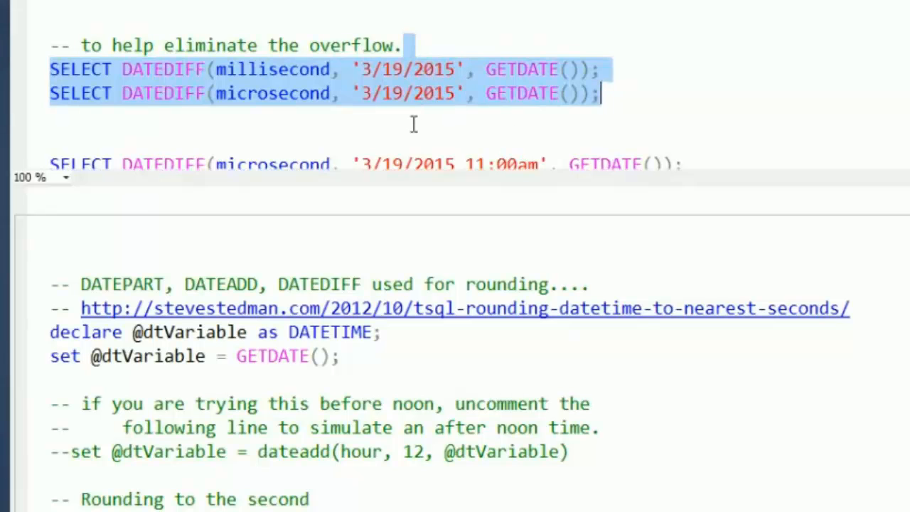
pyautogui.press('F5')
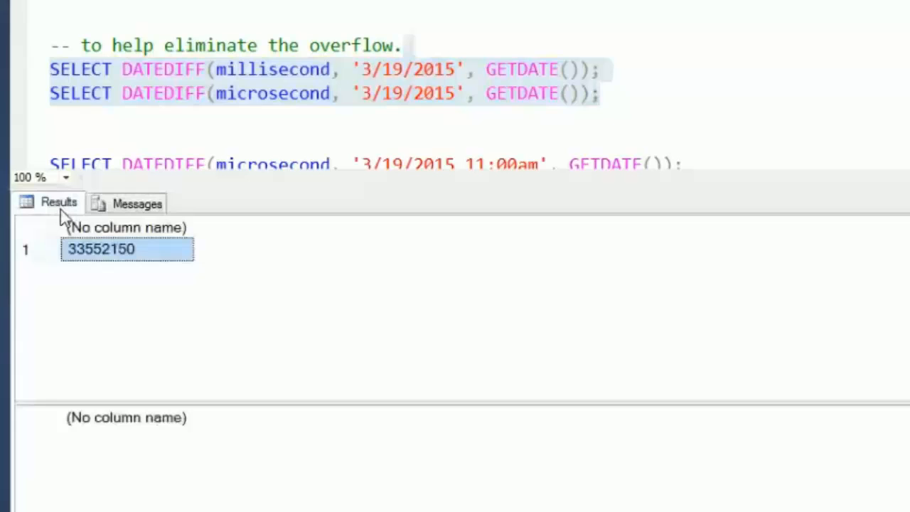
pyautogui.moveTo(126, 283)
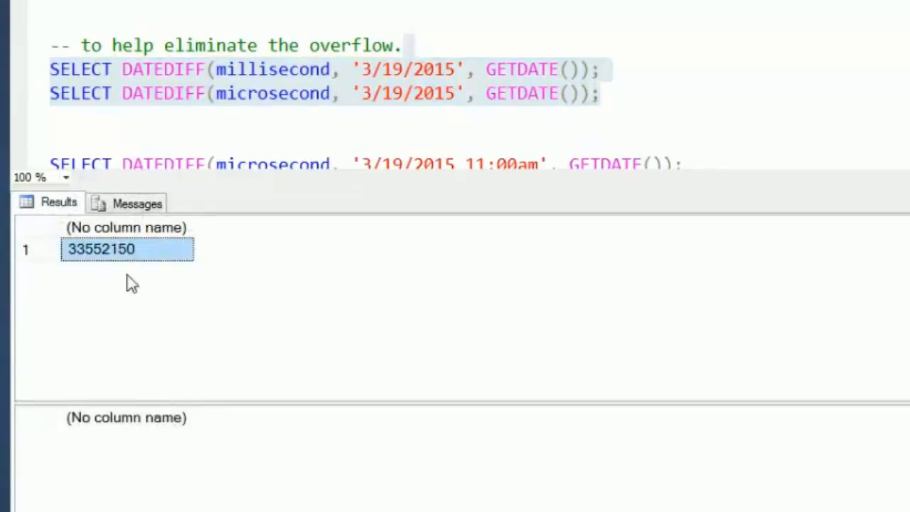
pyautogui.moveTo(106, 287)
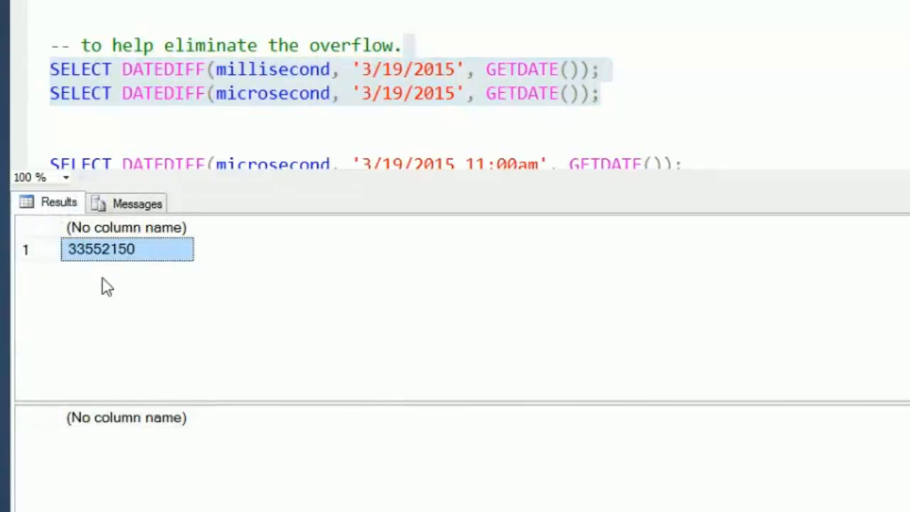
pyautogui.moveTo(145, 285)
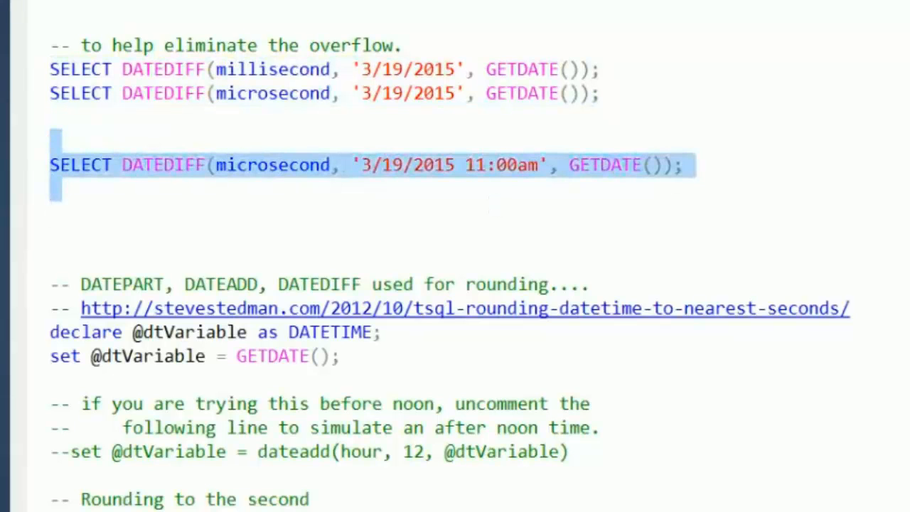
# - Set the start literal to 3/19/2015 09:15am and run the microsecond DATEDIFF, returning 286787000
pyautogui.press('F5')
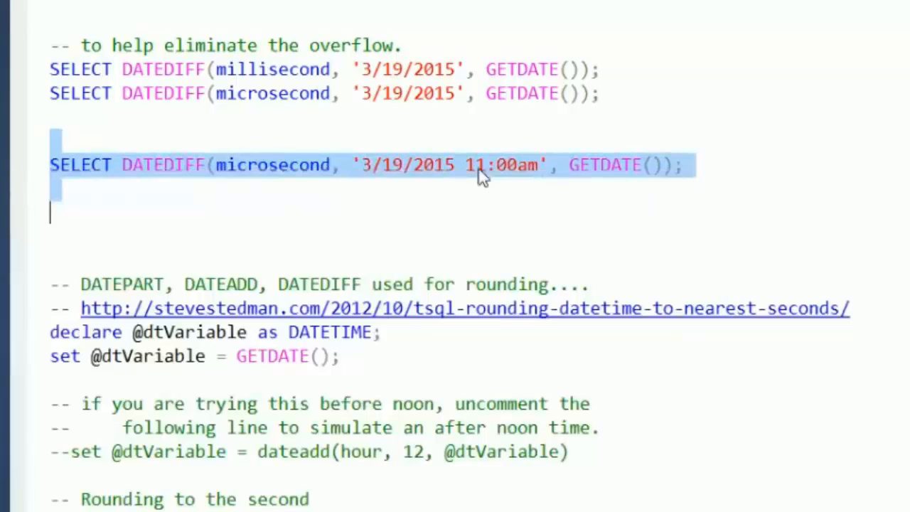
pyautogui.write('10')
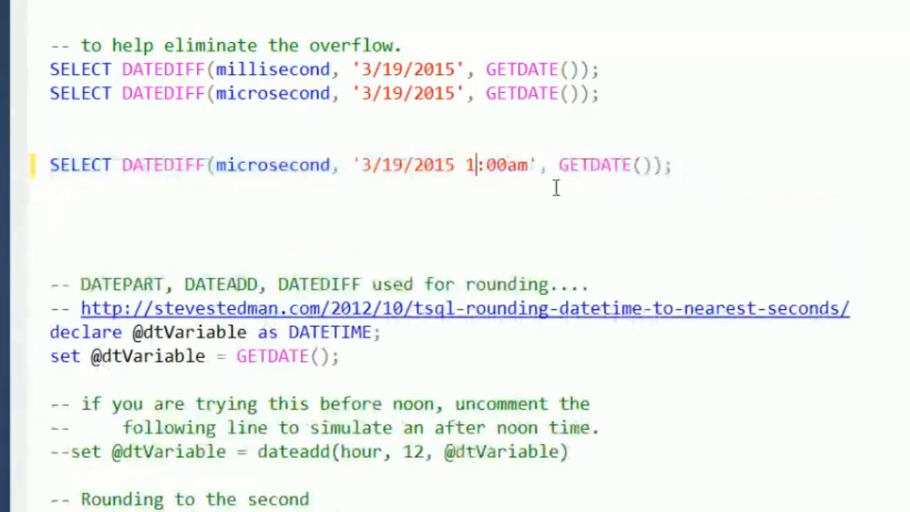
pyautogui.write('09:15')
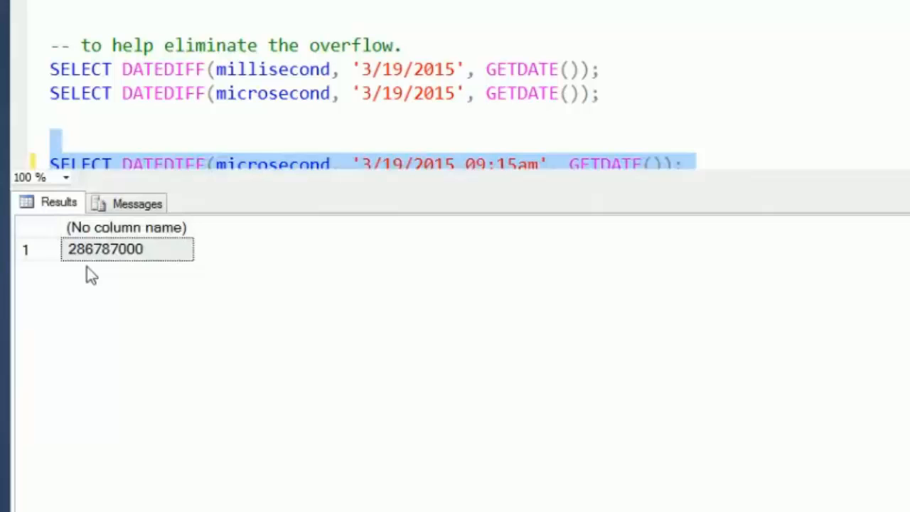
pyautogui.moveTo(344, 255)
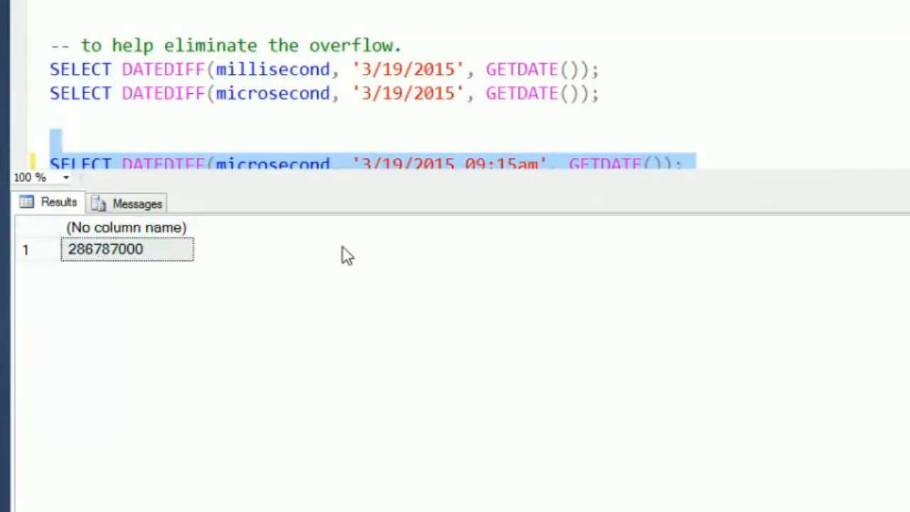
pyautogui.moveTo(611, 213)
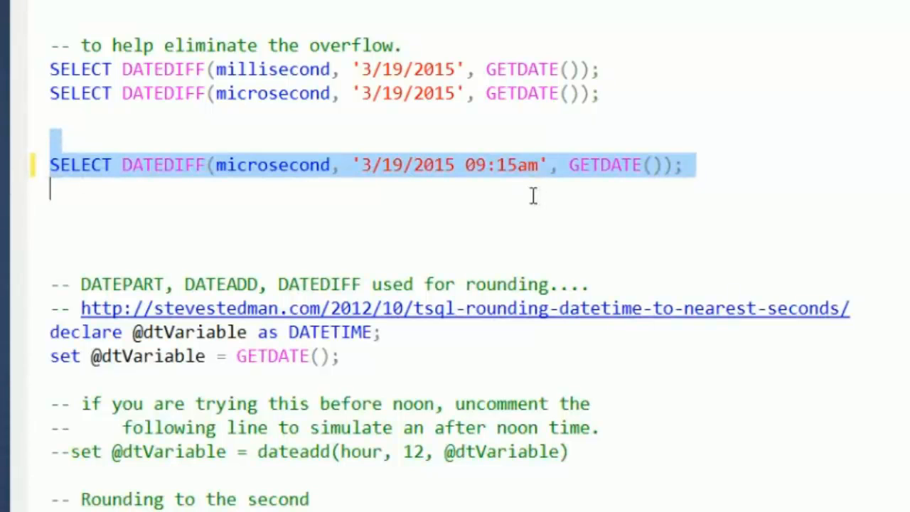
pyautogui.moveTo(532, 196)
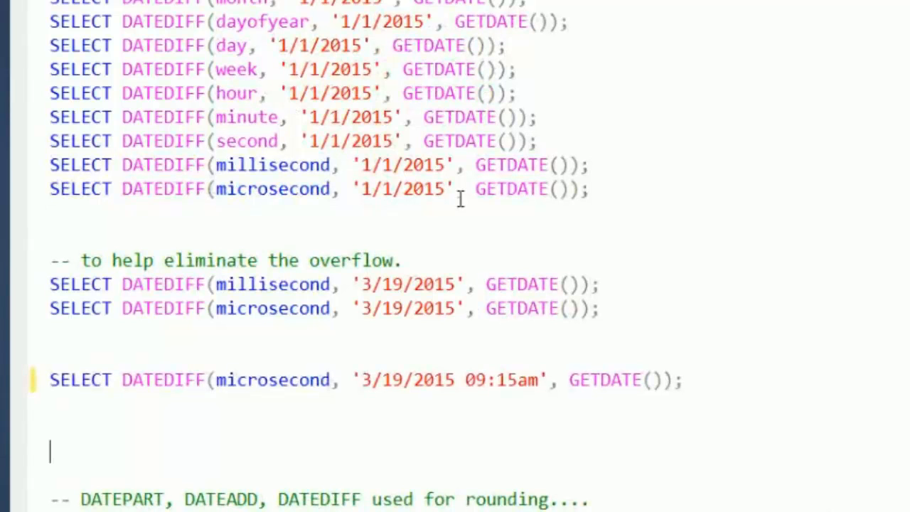
pyautogui.moveTo(689, 199)
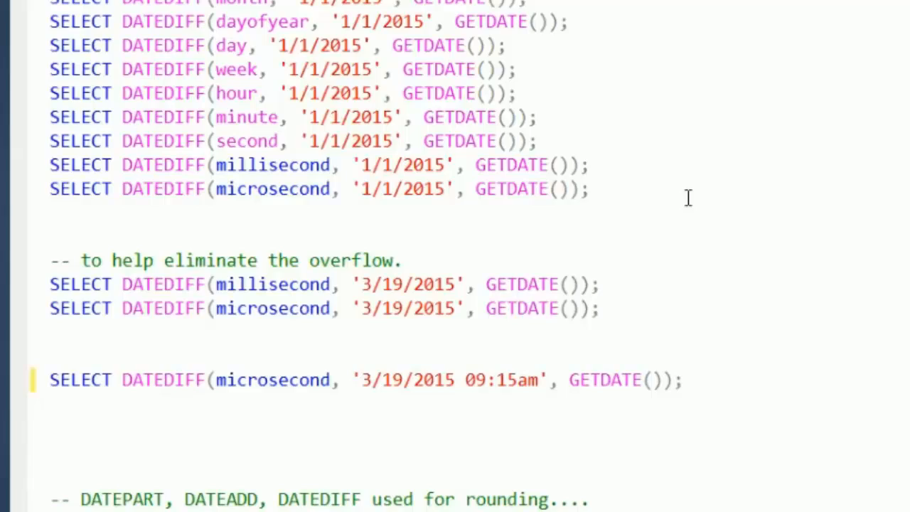
pyautogui.moveTo(370, 397)
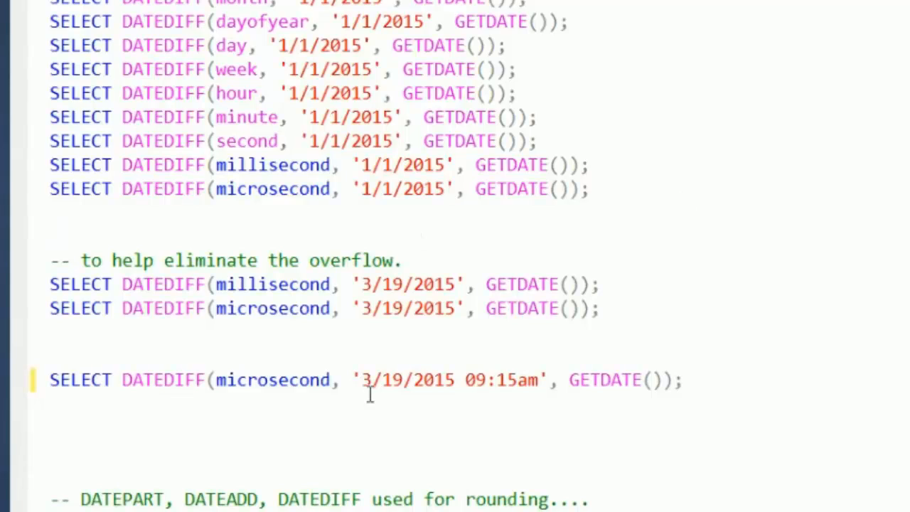